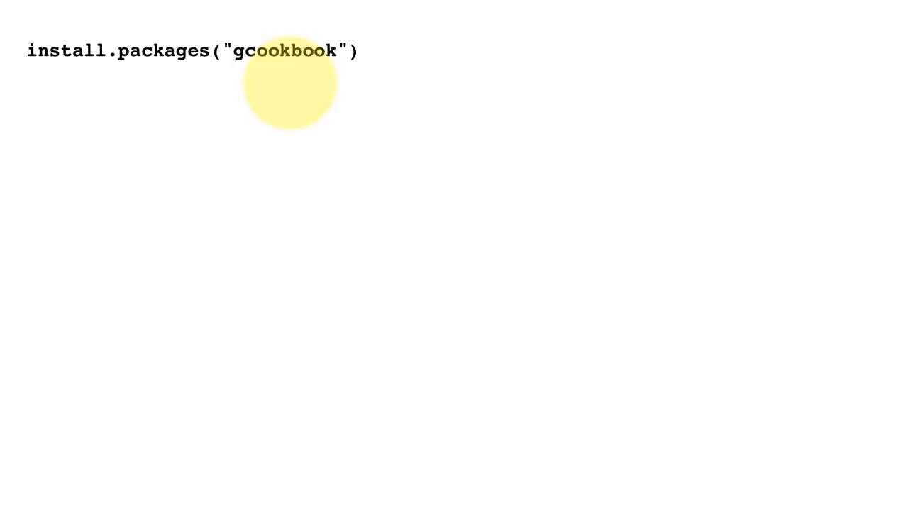
type("library(gcookbook) # For the data set")
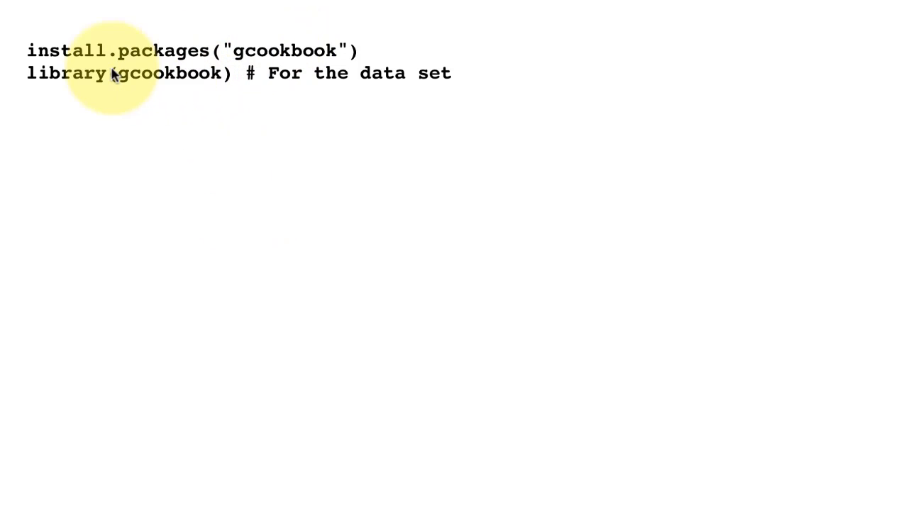
mouse_move(206, 78)
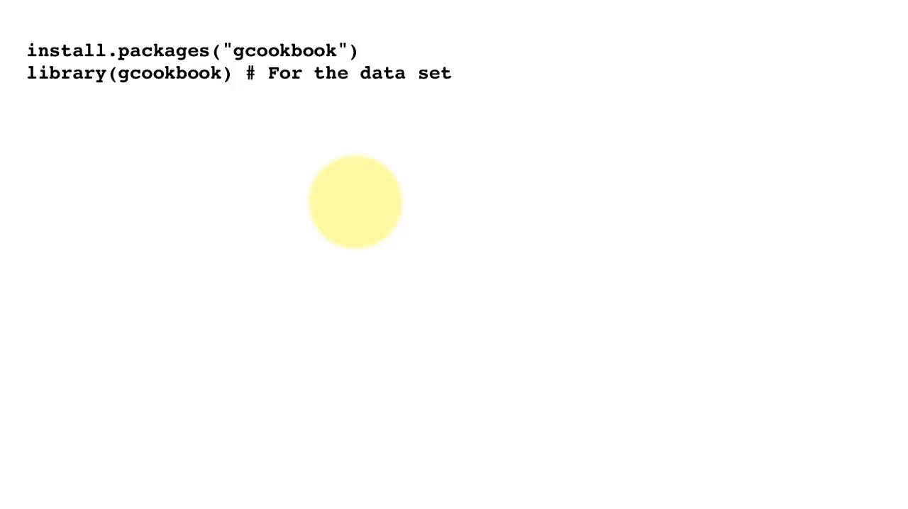
mouse_move(228, 44)
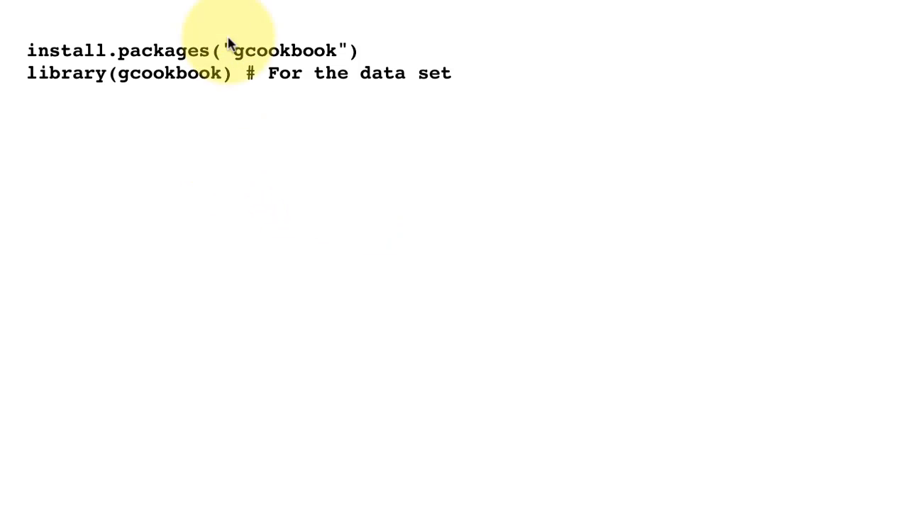
mouse_move(199, 85)
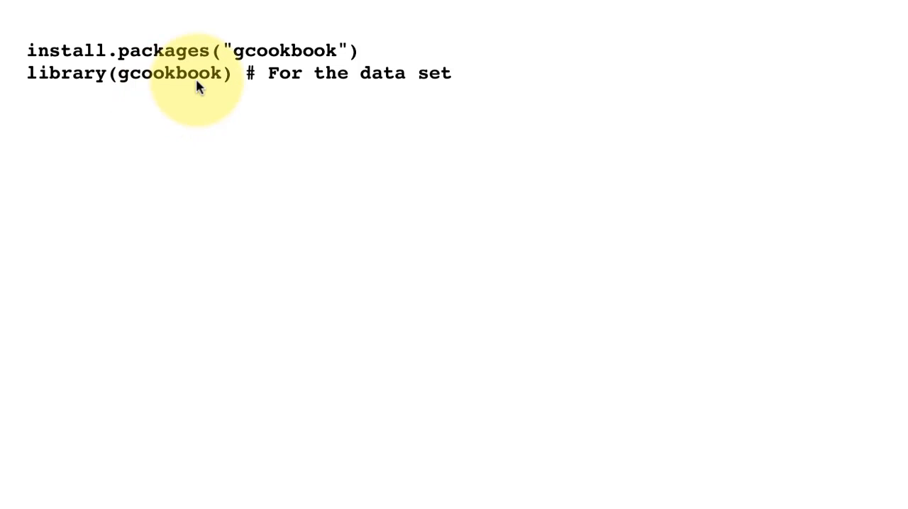
type("View(uspopage)")
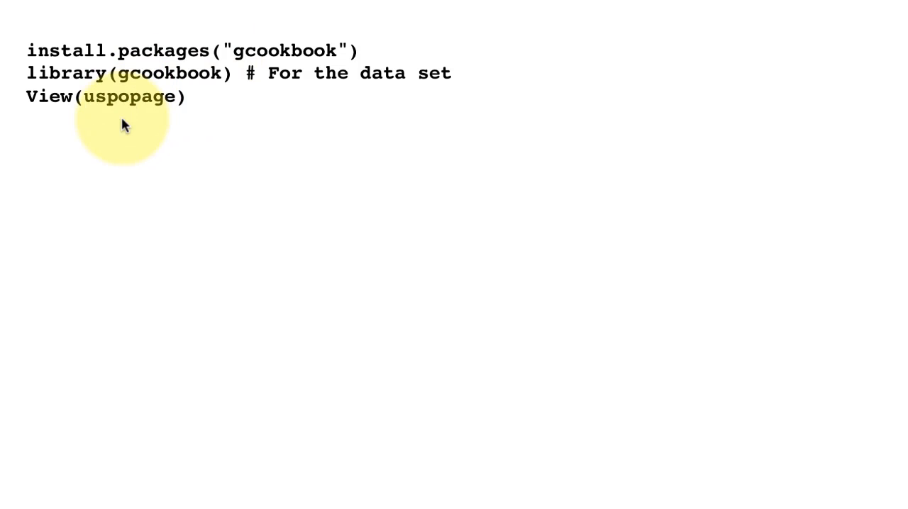
mouse_move(165, 105)
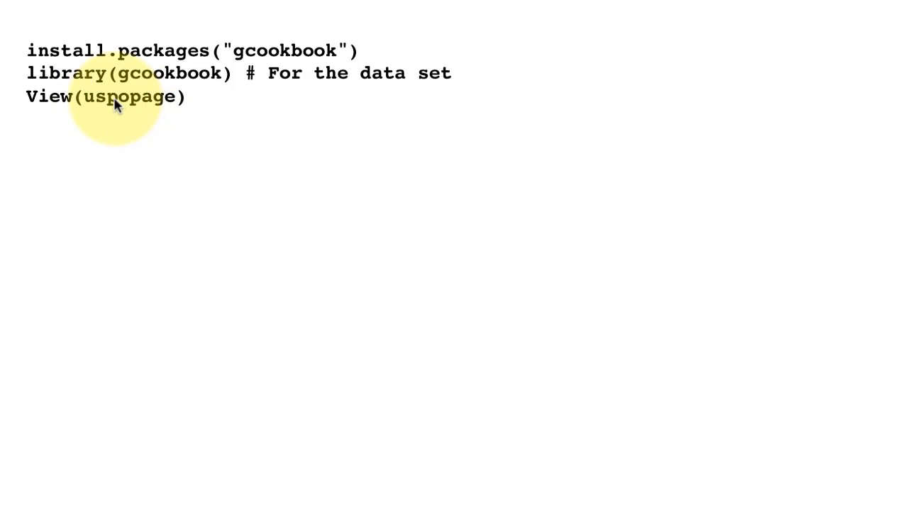
mouse_move(168, 112)
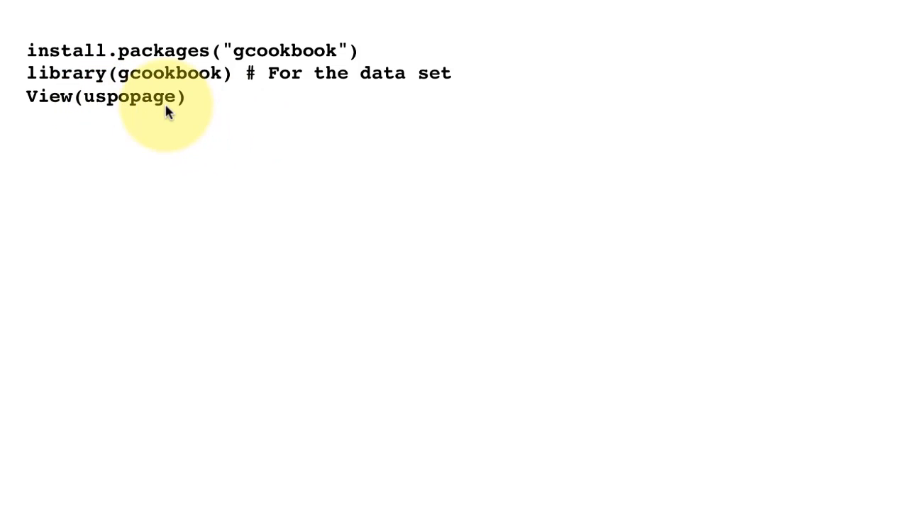
mouse_move(239, 276)
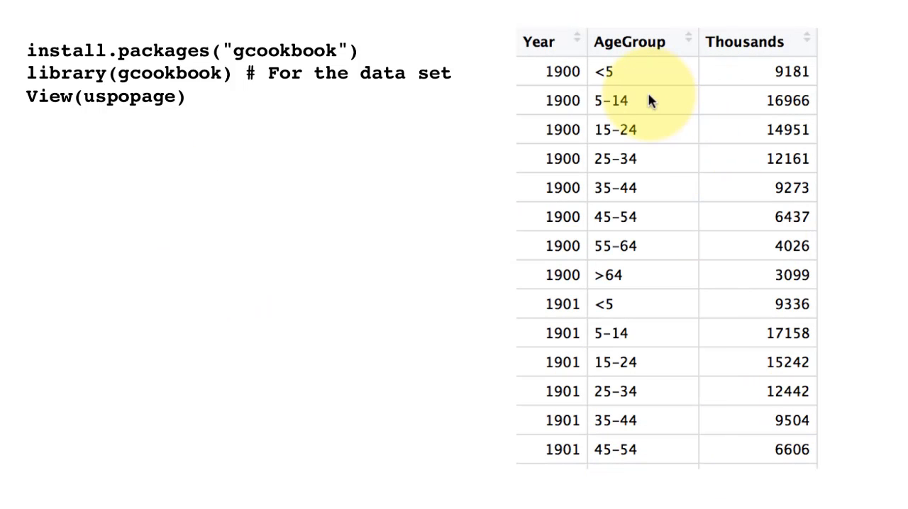
mouse_move(795, 85)
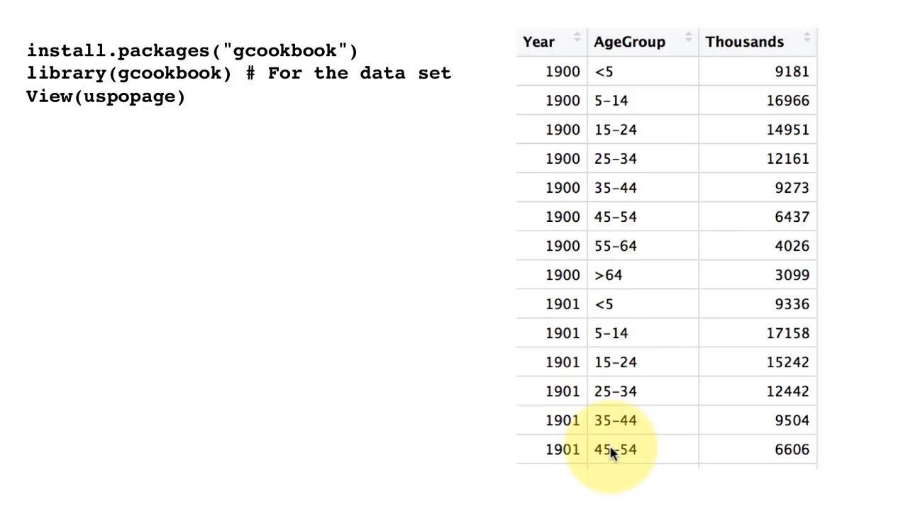
type("options(scipen = 999)")
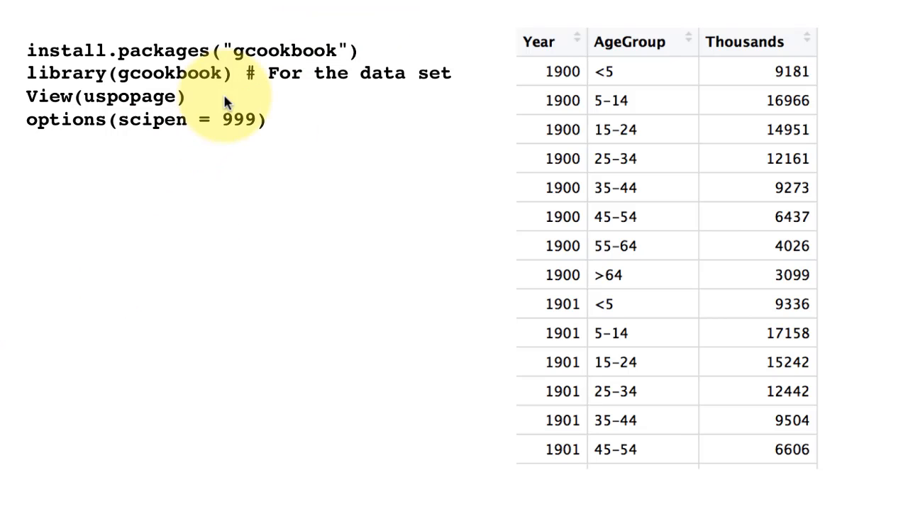
mouse_move(201, 145)
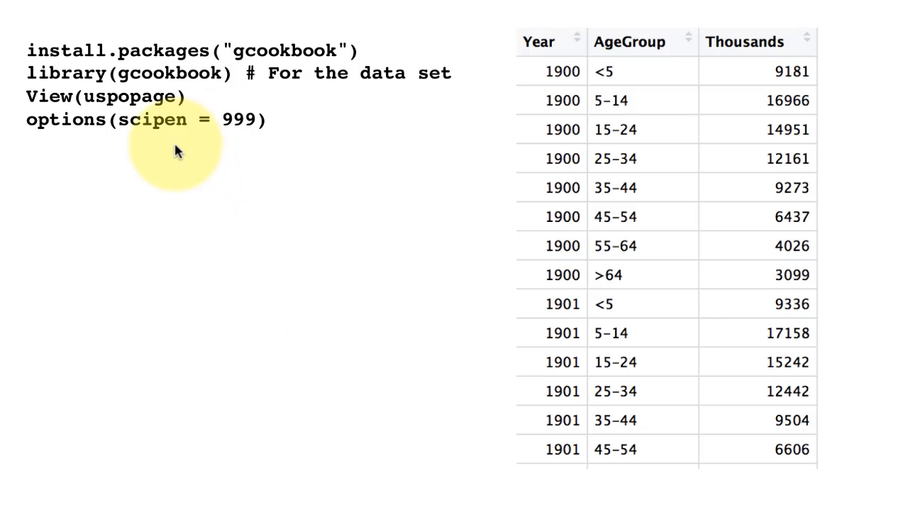
mouse_move(337, 286)
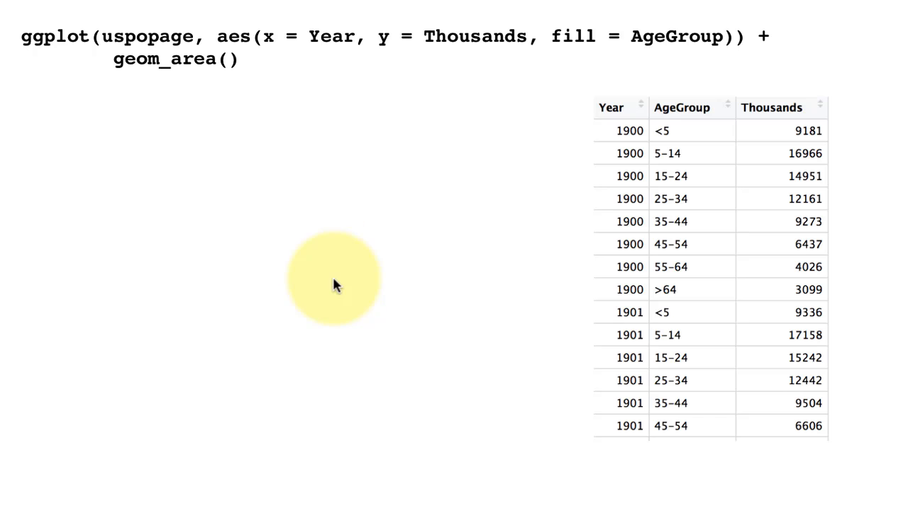
mouse_move(203, 78)
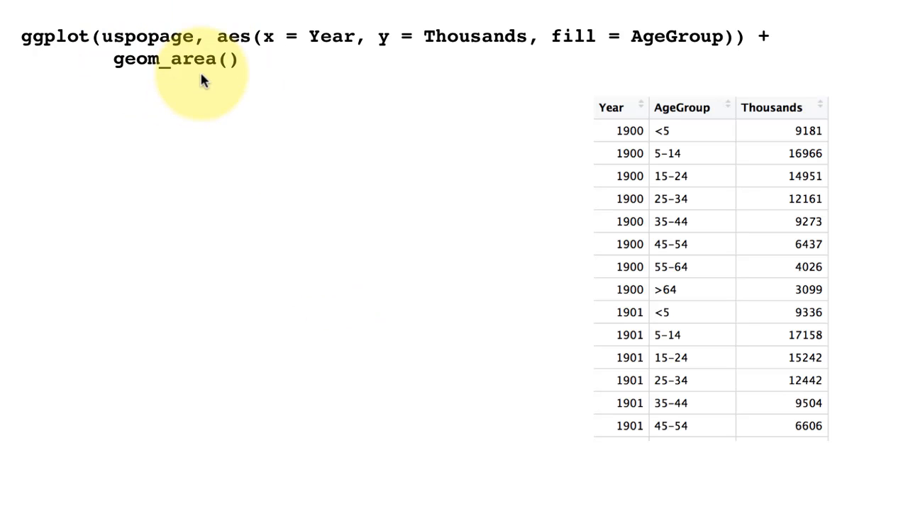
mouse_move(574, 243)
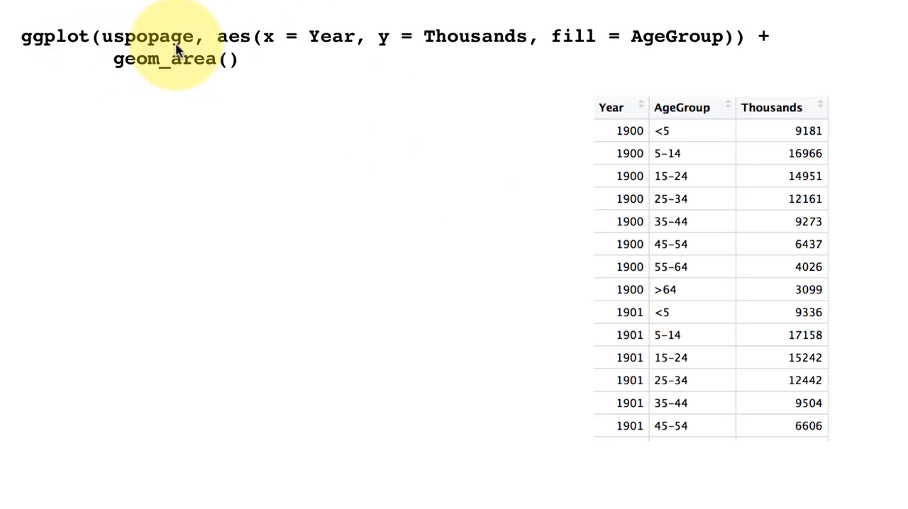
mouse_move(315, 32)
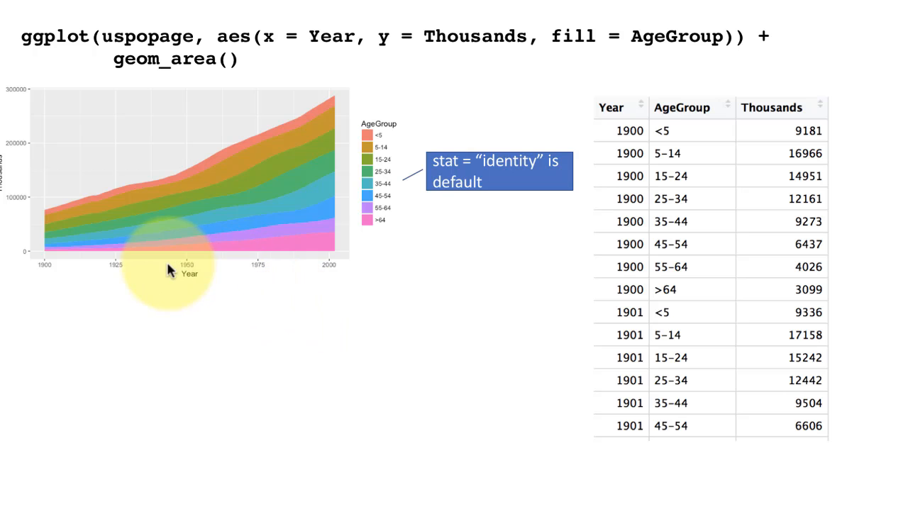
mouse_move(116, 257)
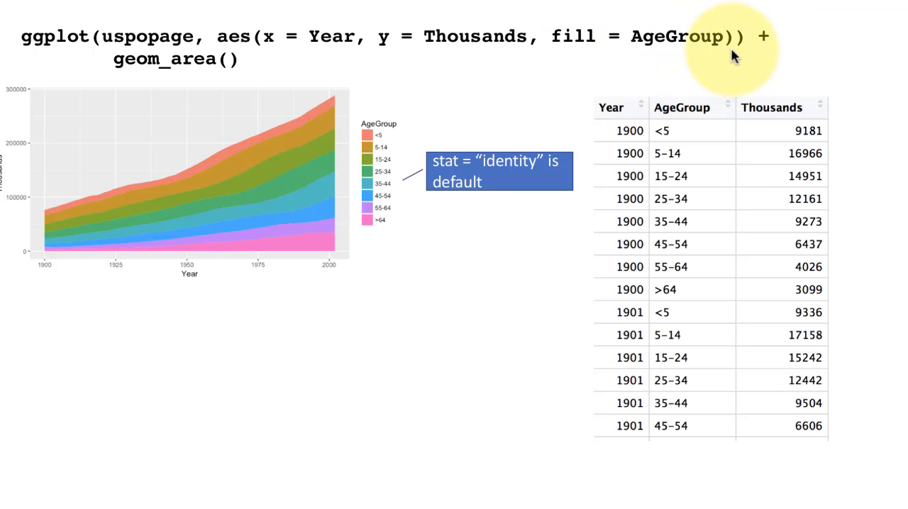
mouse_move(277, 211)
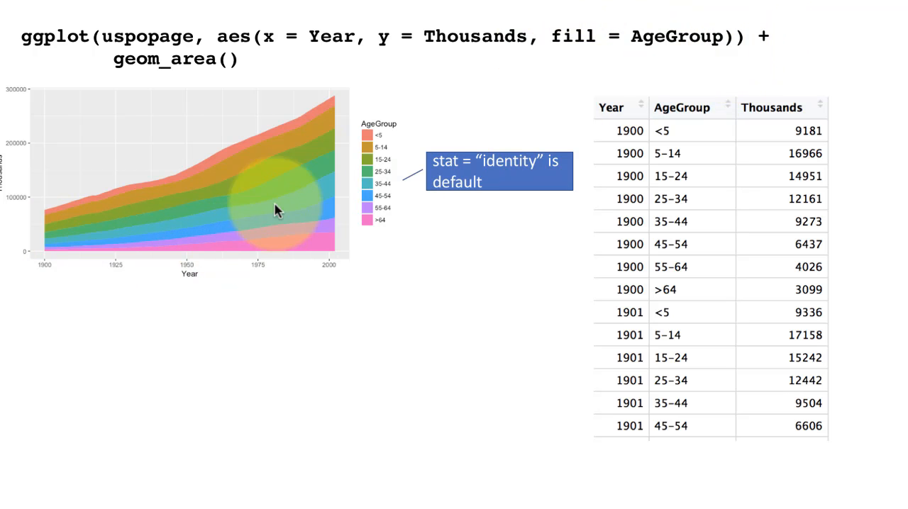
mouse_move(353, 136)
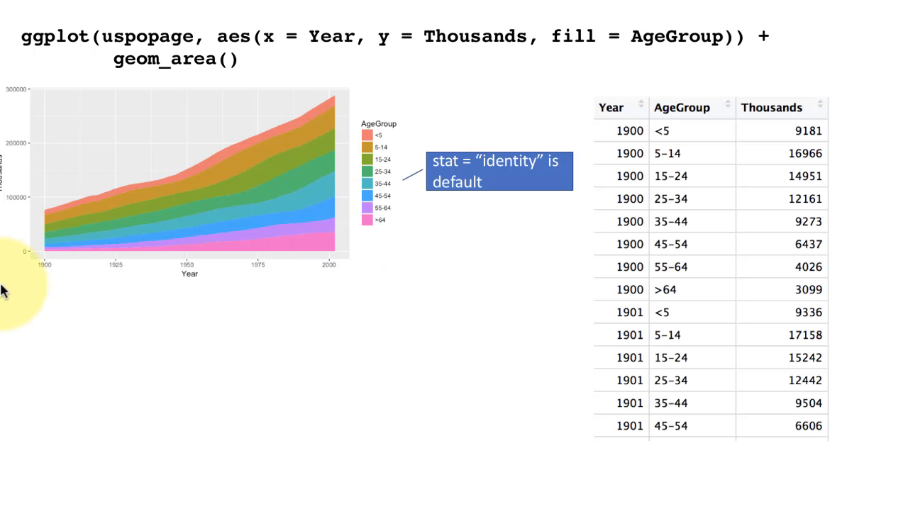
mouse_move(28, 259)
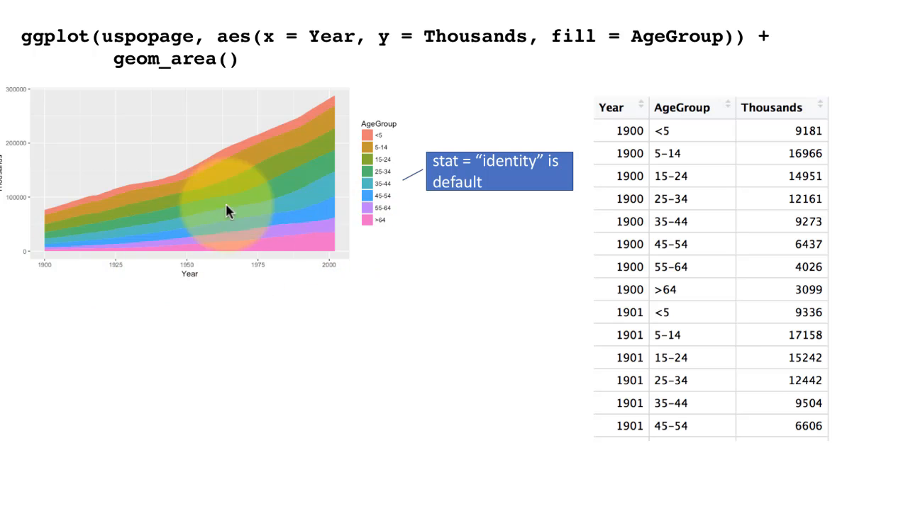
mouse_move(436, 289)
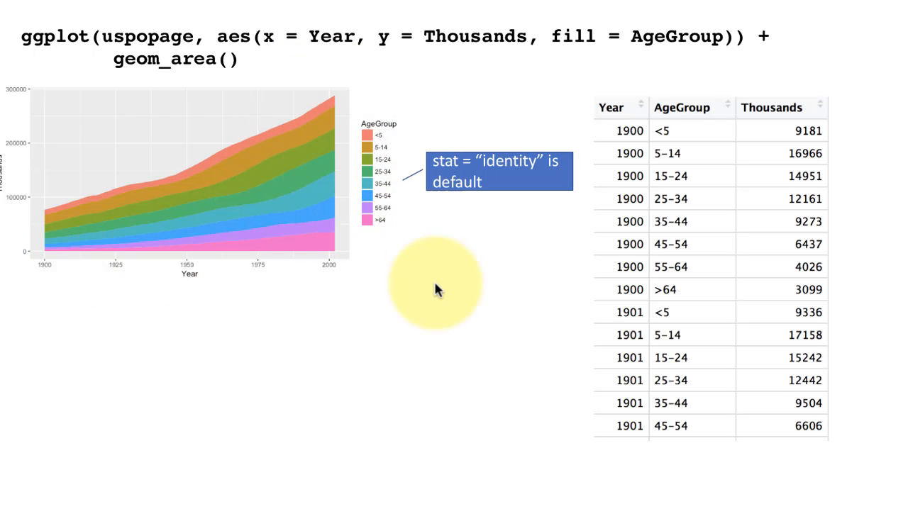
mouse_move(396, 282)
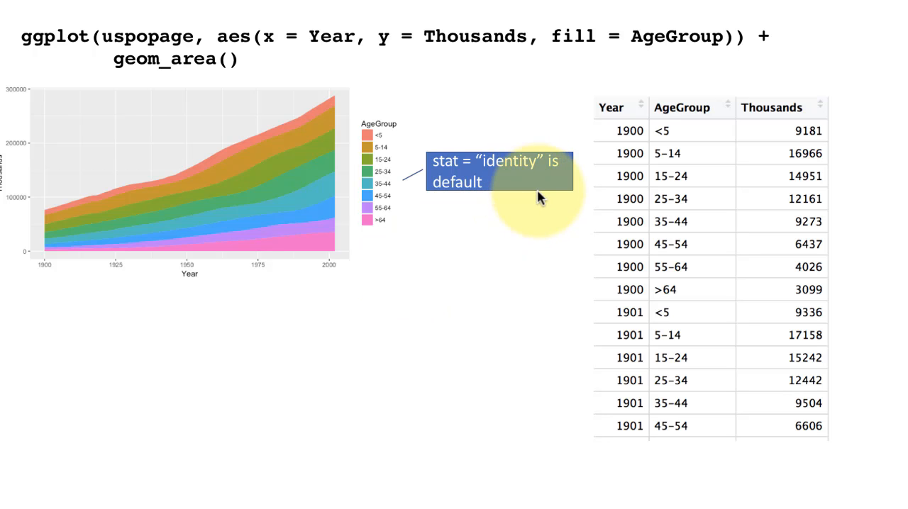
mouse_move(464, 198)
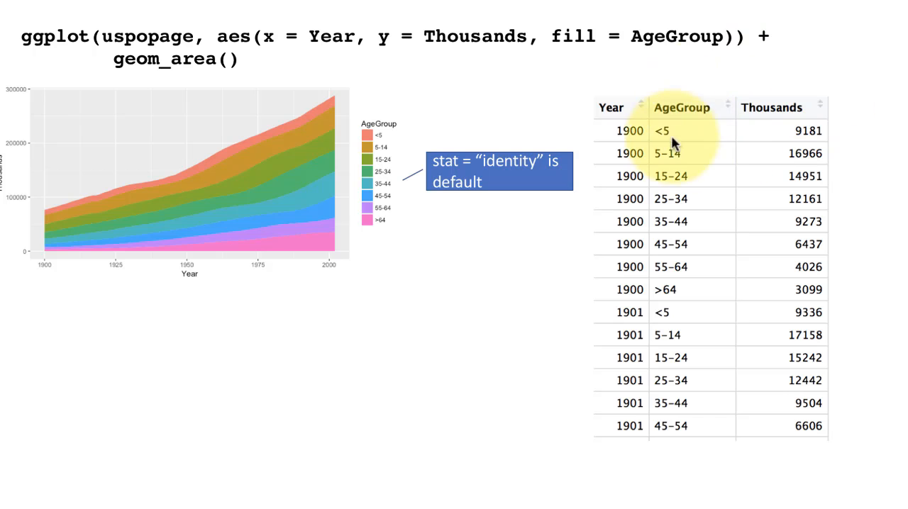
mouse_move(683, 176)
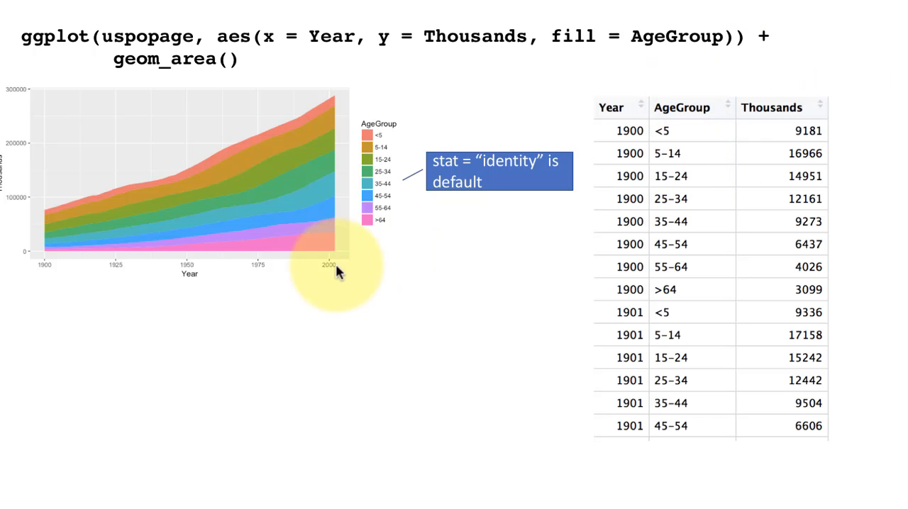
mouse_move(330, 238)
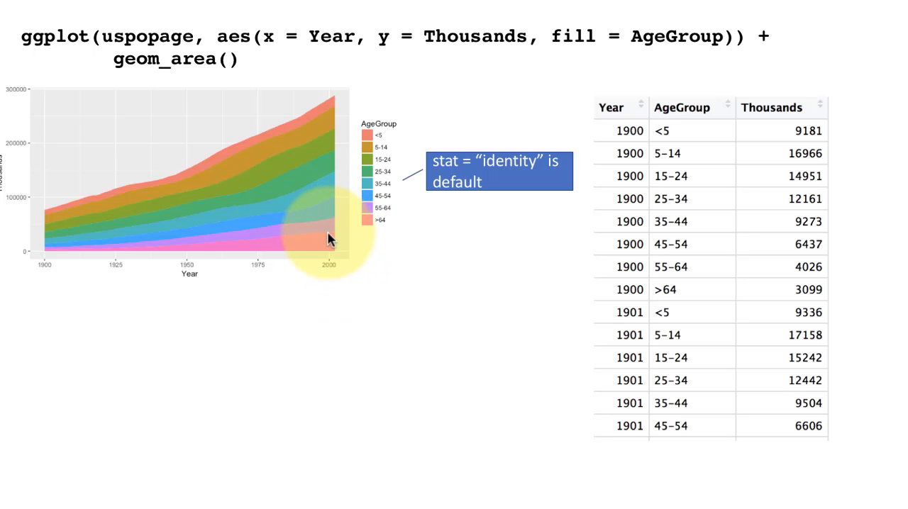
mouse_move(330, 268)
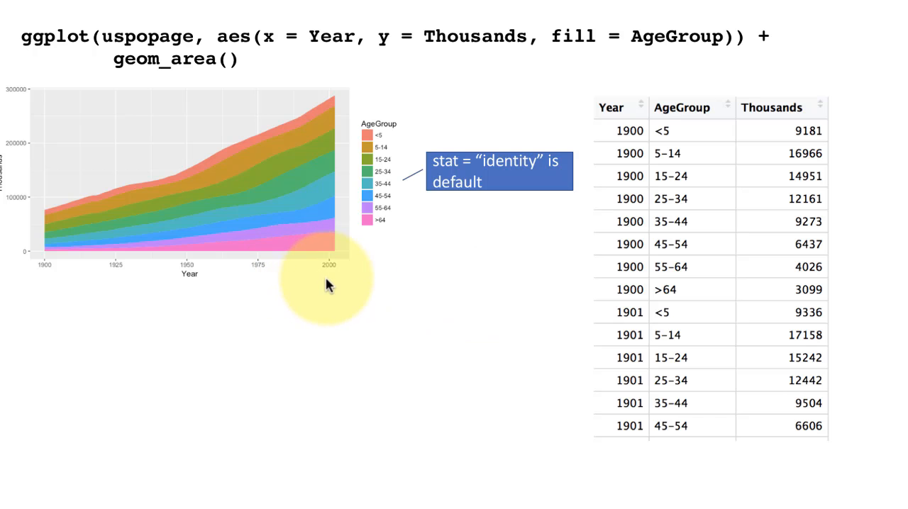
mouse_move(362, 220)
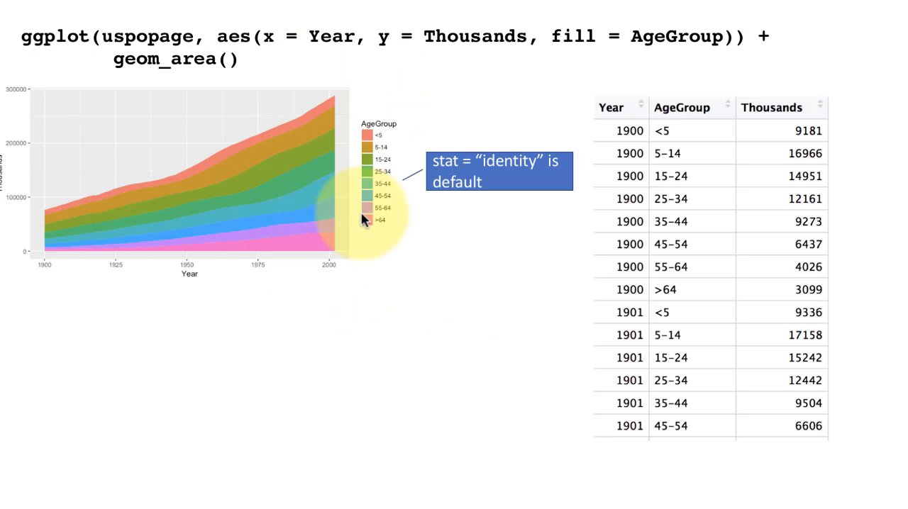
mouse_move(188, 252)
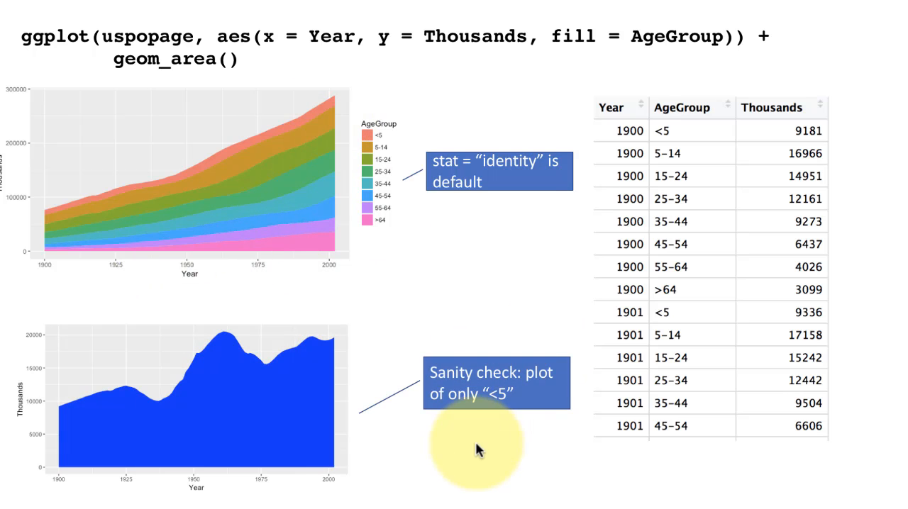
mouse_move(217, 386)
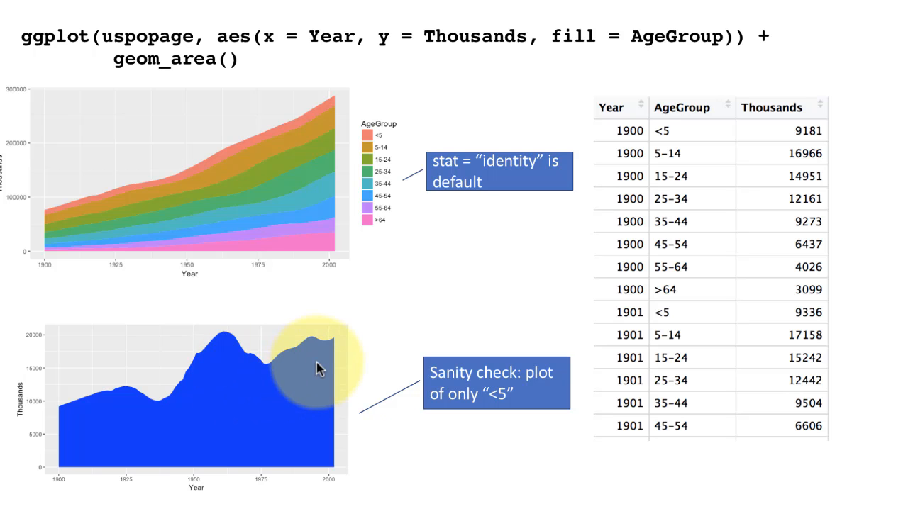
mouse_move(188, 174)
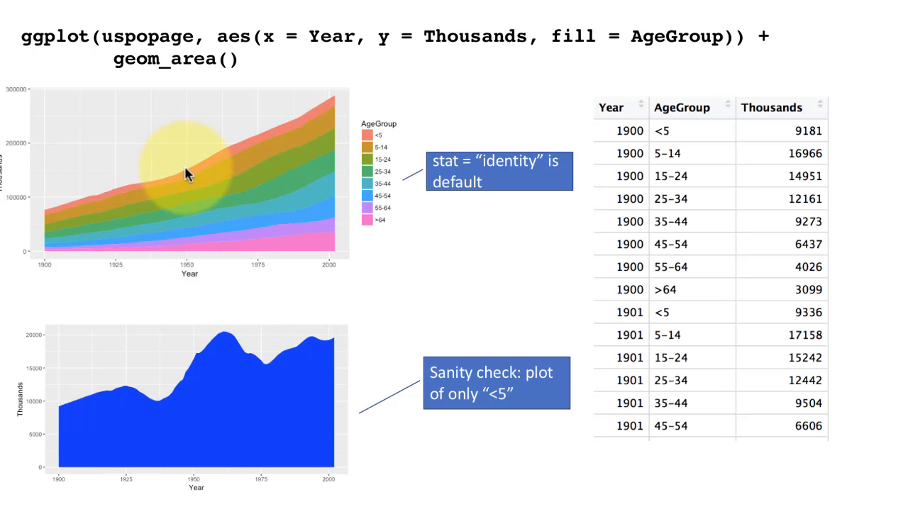
mouse_move(40, 383)
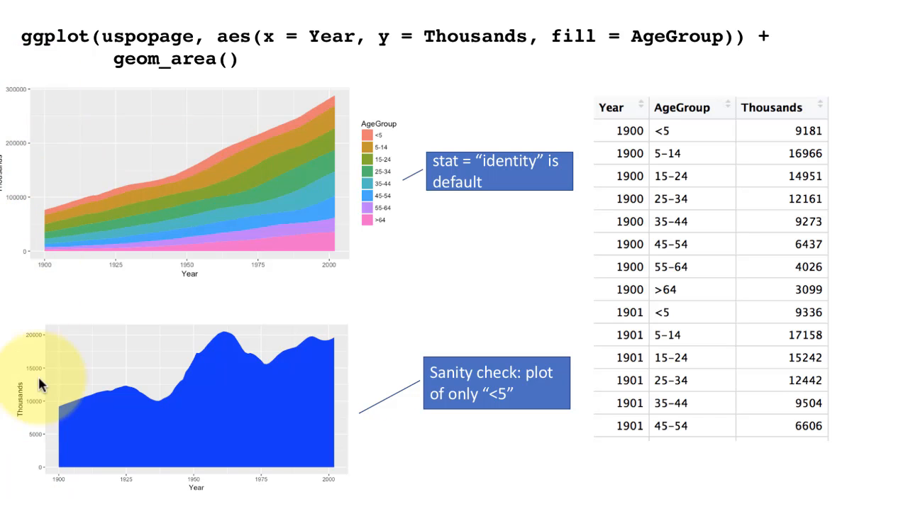
mouse_move(321, 214)
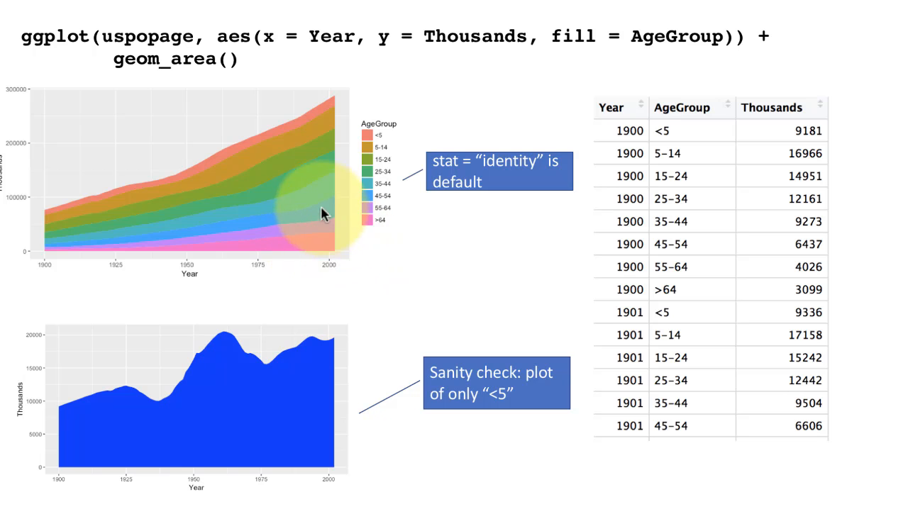
mouse_move(317, 250)
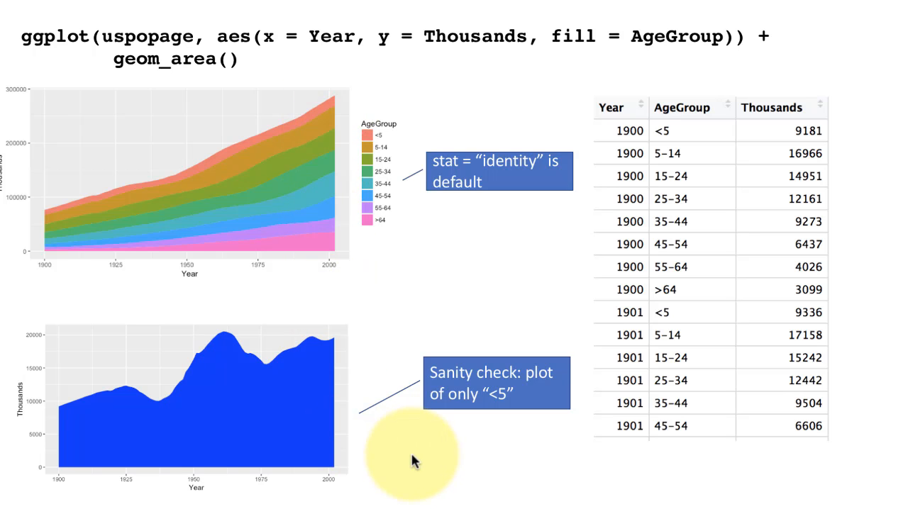
mouse_move(535, 337)
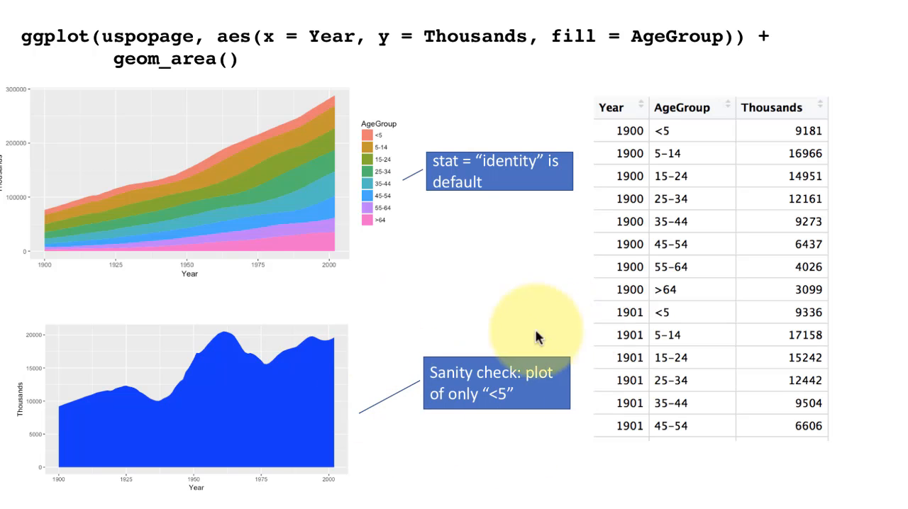
mouse_move(670, 482)
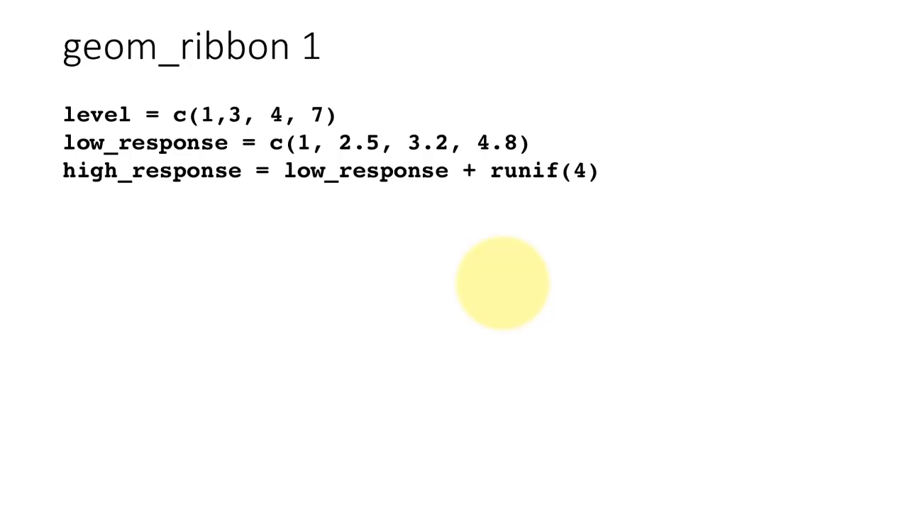
mouse_move(287, 131)
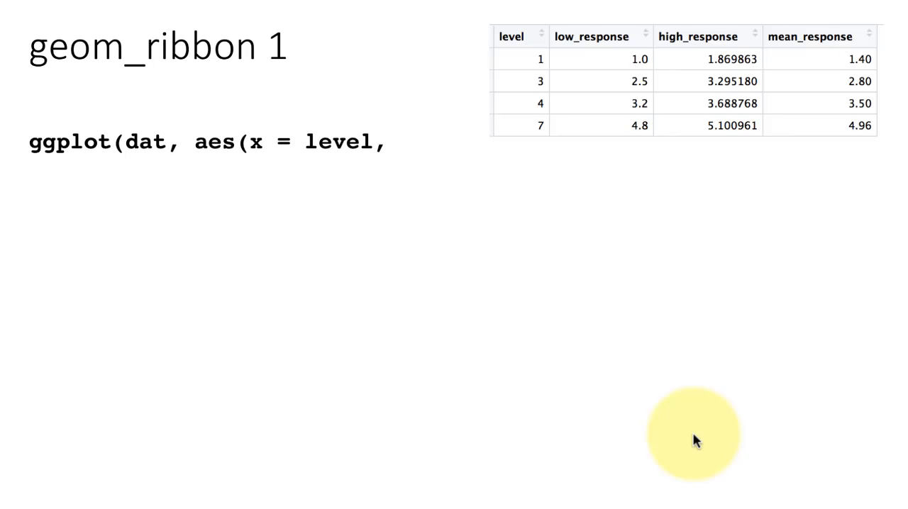
type("ymin = low_response, ymax = high_response)) +")
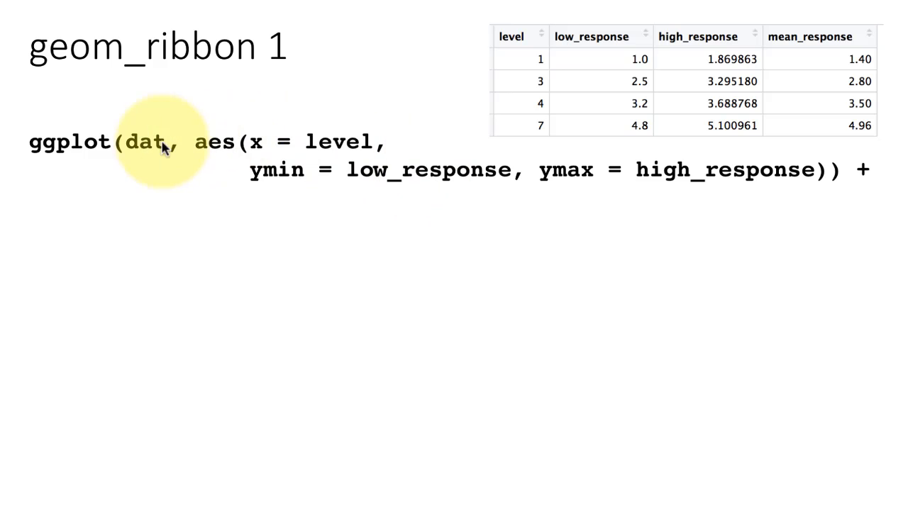
mouse_move(273, 170)
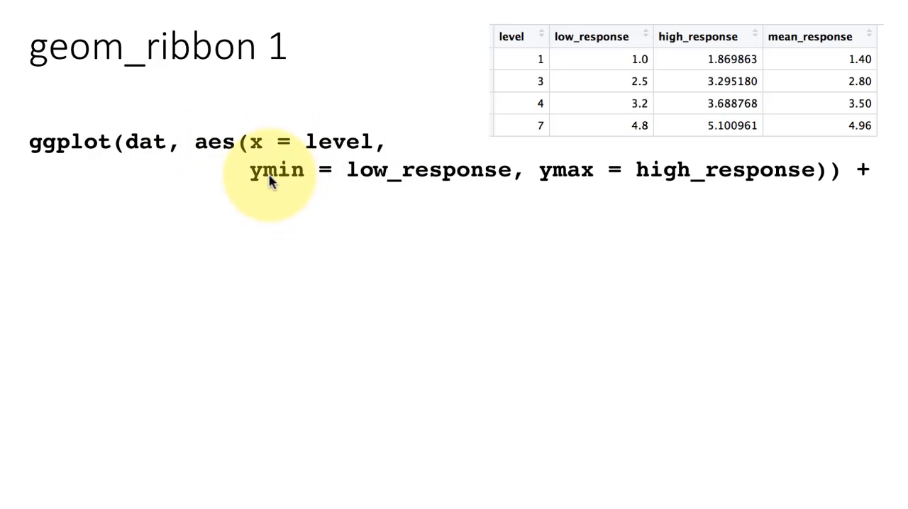
mouse_move(556, 189)
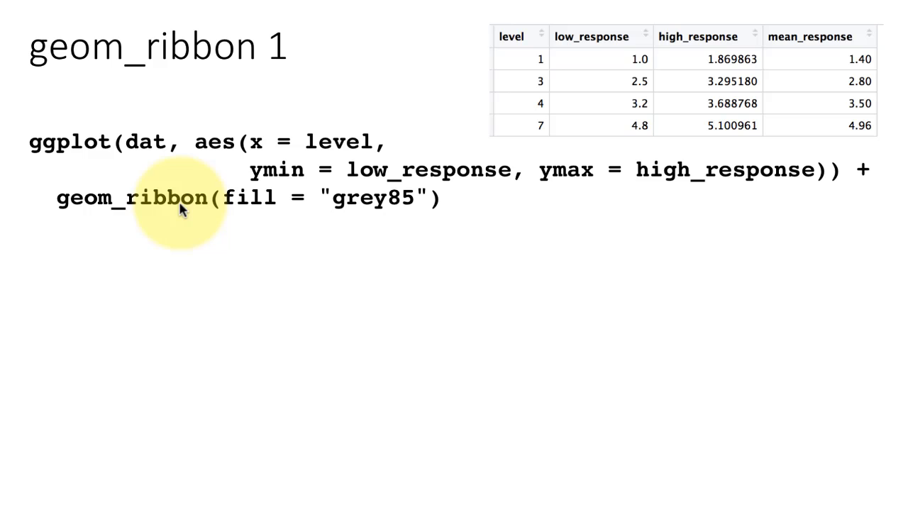
mouse_move(383, 234)
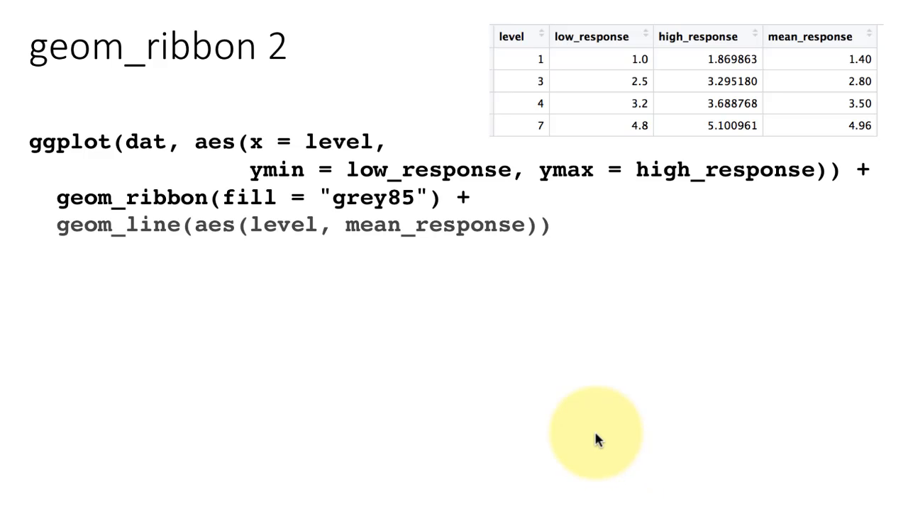
mouse_move(458, 352)
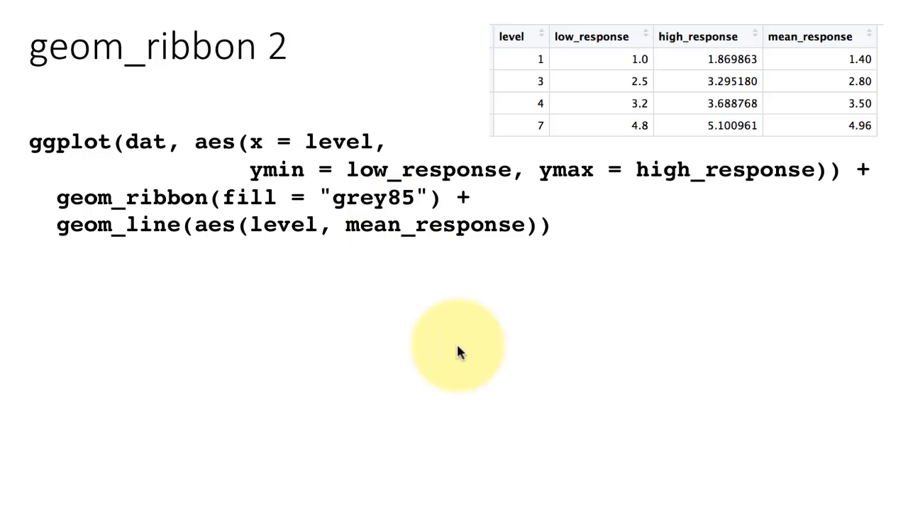